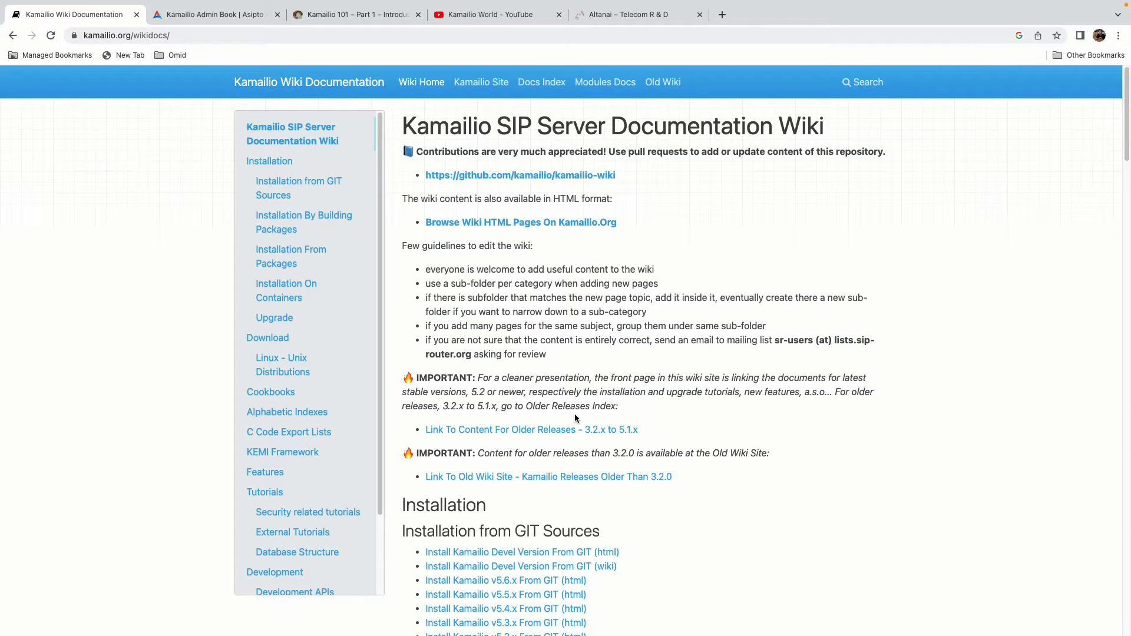
Step: Run 'apt search kamailio' and scroll through the listed kamailio-*-modules packages
click(356, 14)
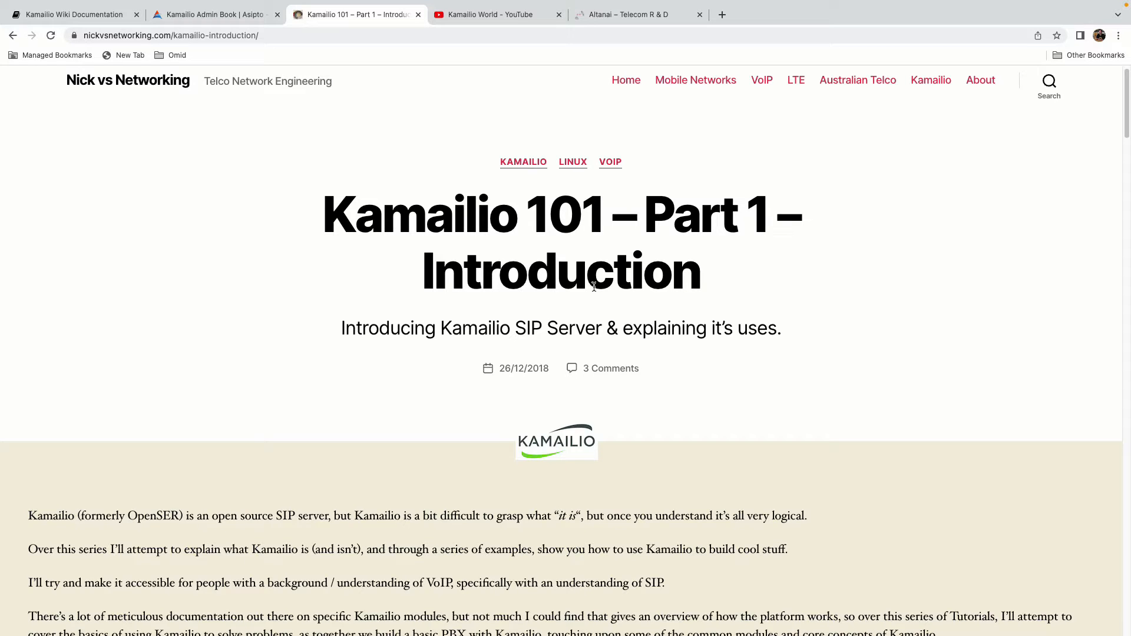
click(490, 14)
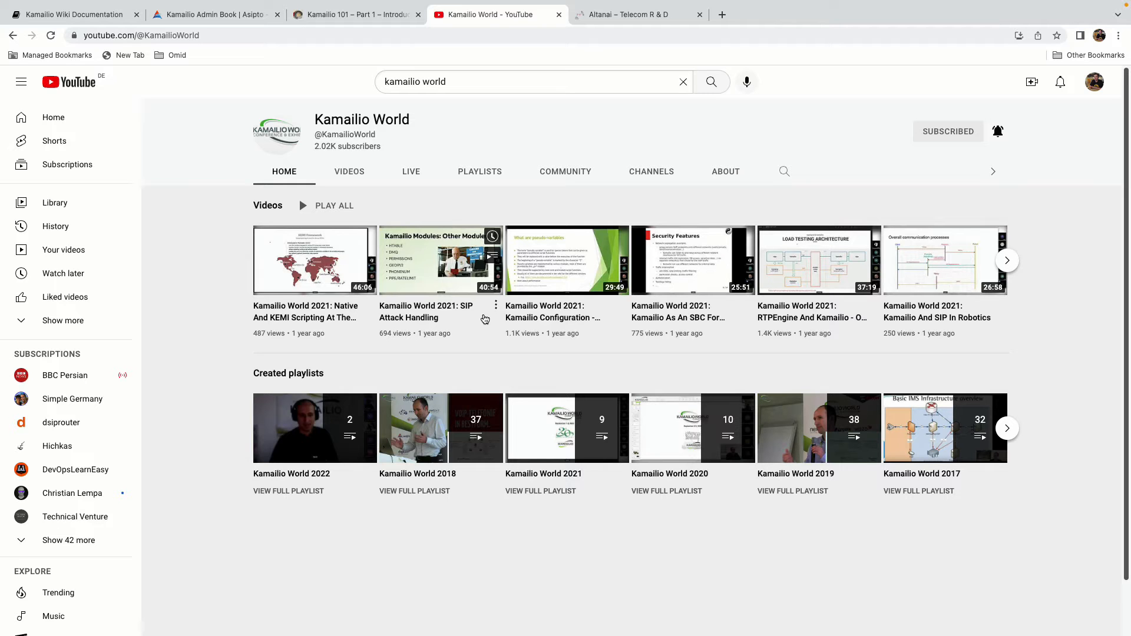
click(637, 14)
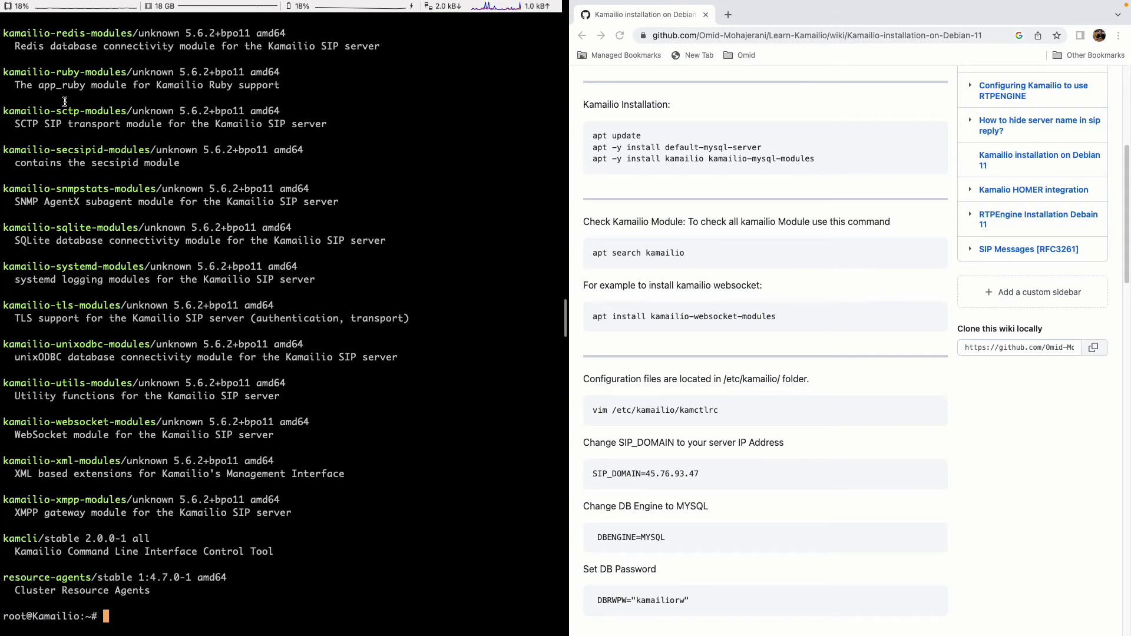
scroll(down, 3)
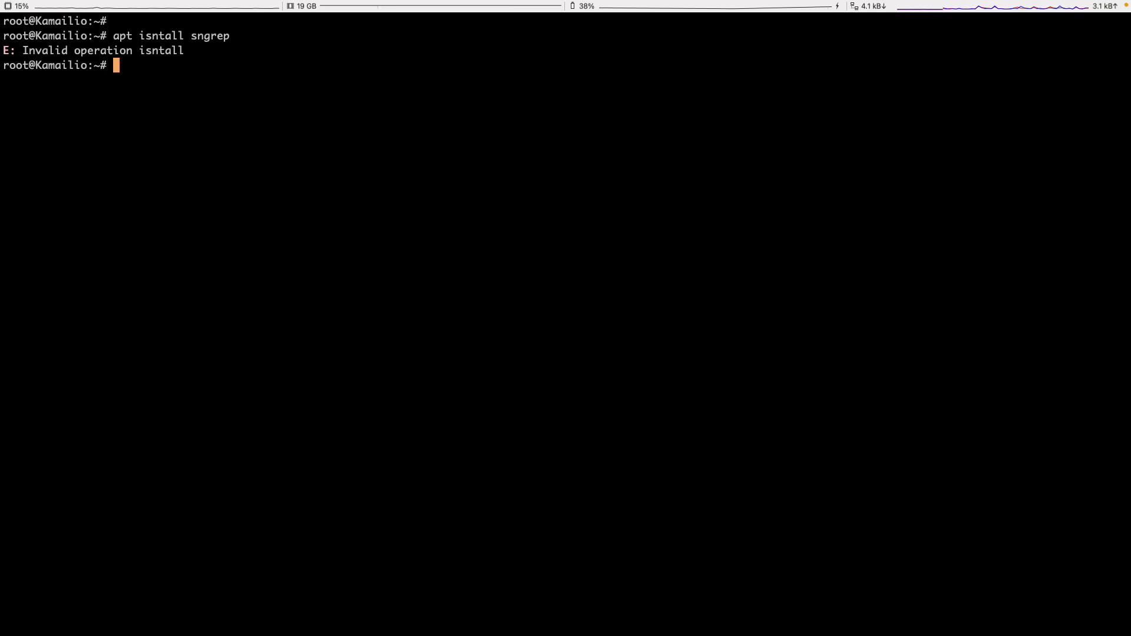
Step: Enter the correctly spelled 'apt install sngrep' command at the prompt
text(apt install sngrep)
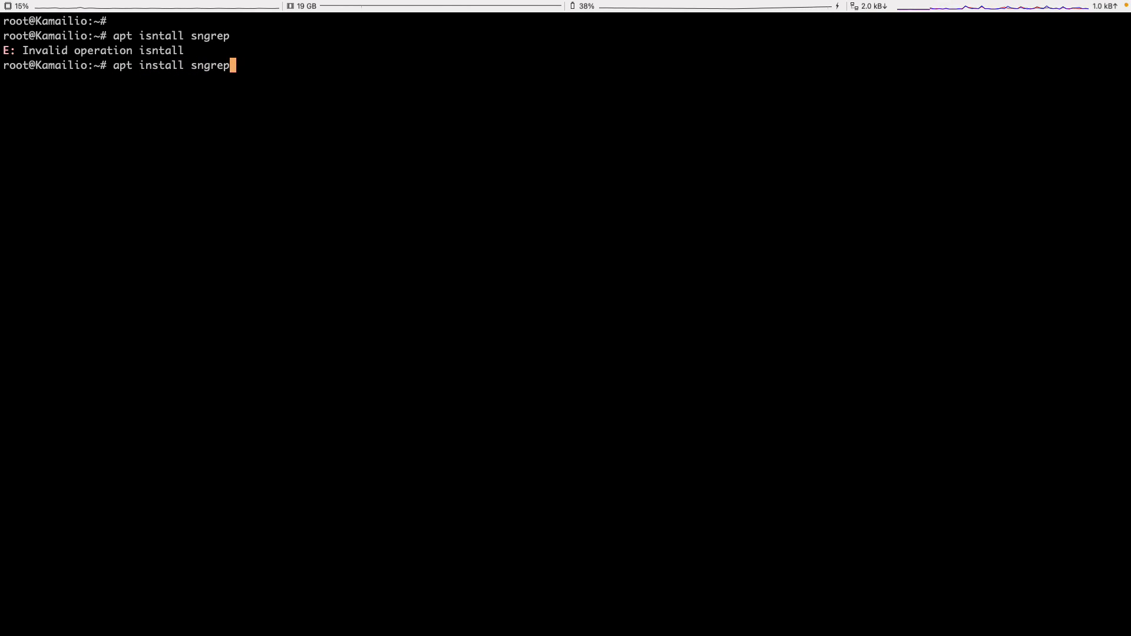